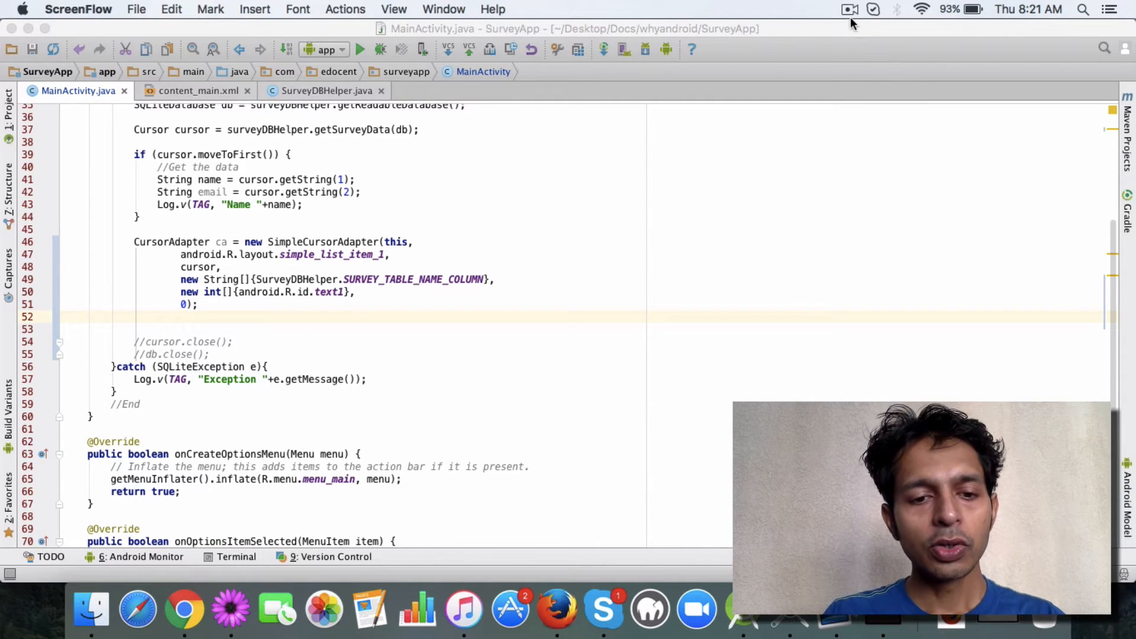
Select the SimpleCursorAdapter call in MainActivity.java before switching to its reference page.
{"action": "left_click", "coordinate": [183, 608]}
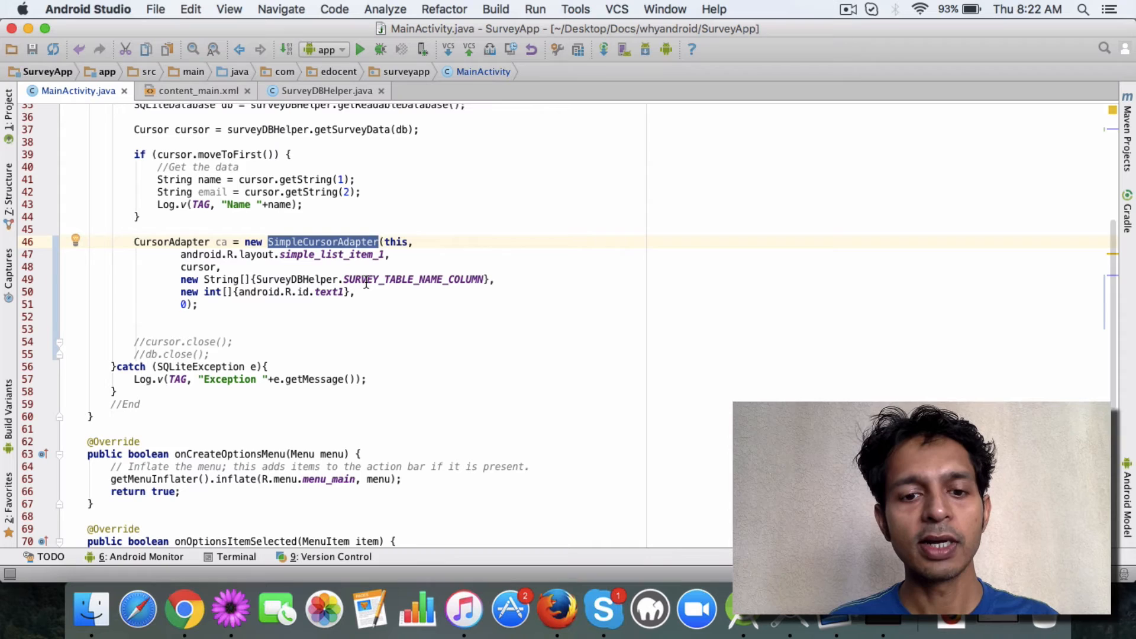
{"action": "left_click", "coordinate": [185, 608]}
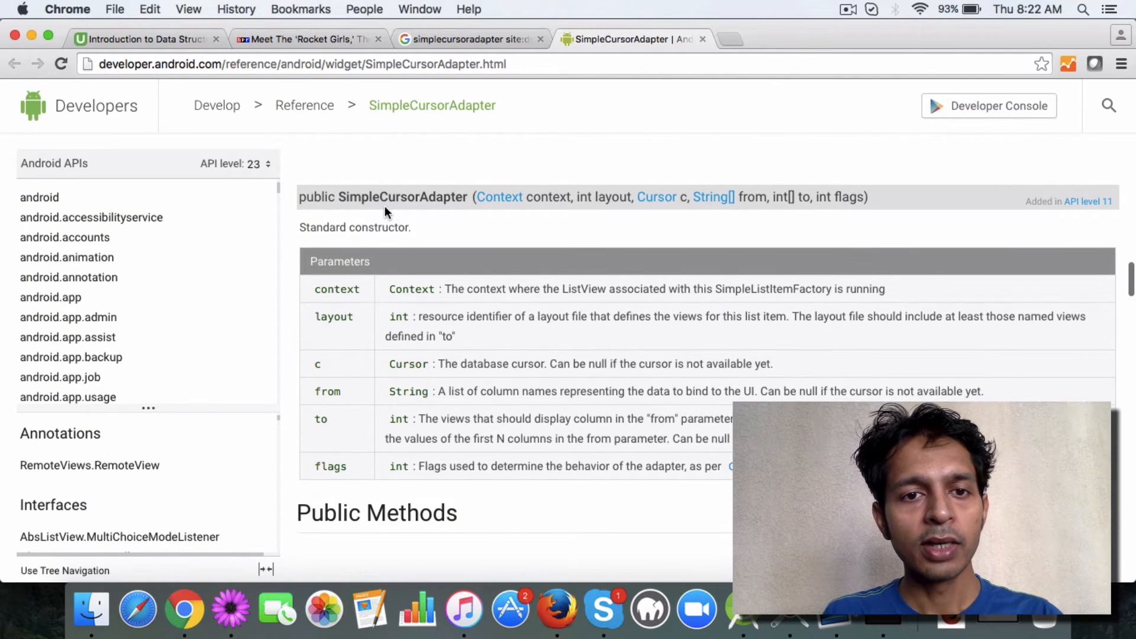
Highlight the Context parameter and the following parameter rows in the constructor's Parameters table.
{"action": "double_click", "coordinate": [403, 196]}
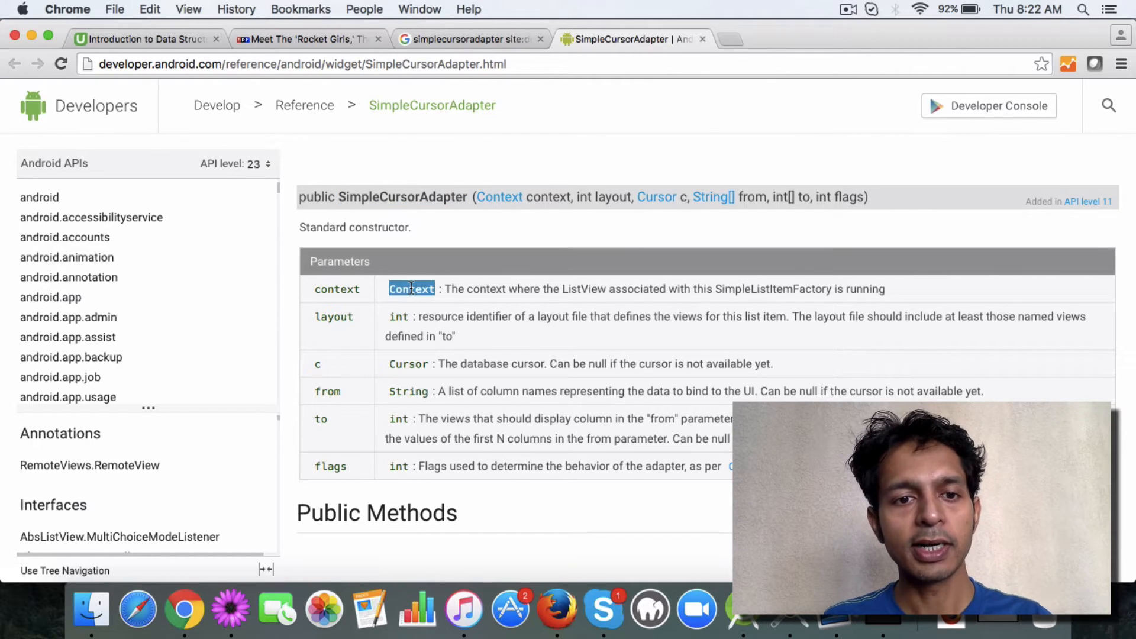
{"action": "mouse_move", "coordinate": [460, 318]}
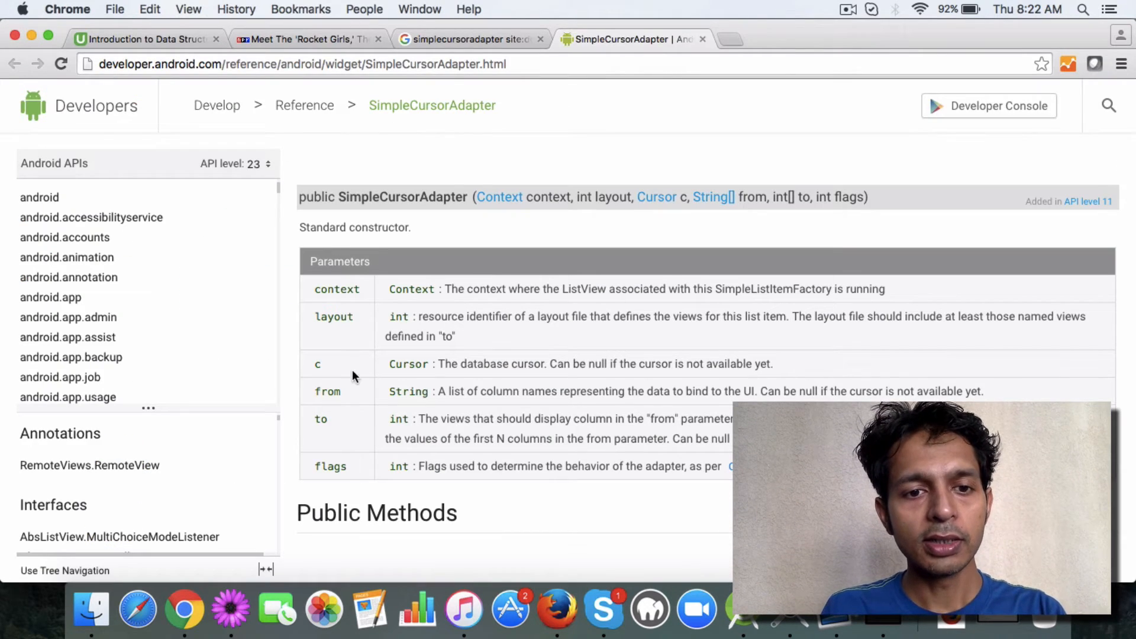
{"action": "double_click", "coordinate": [408, 363]}
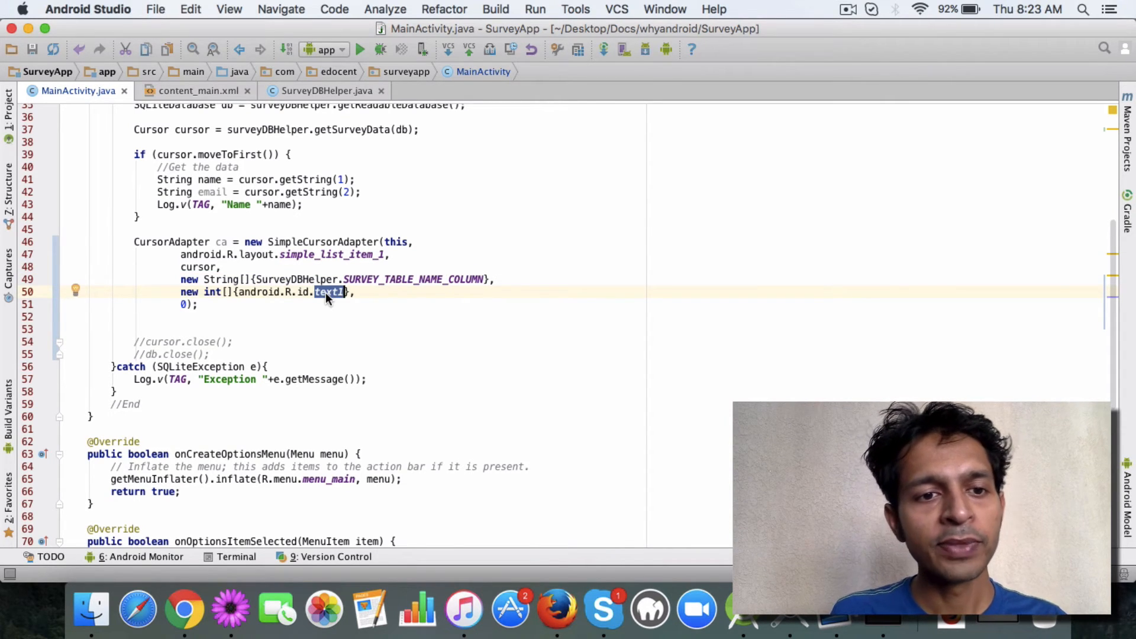
{"action": "left_click", "coordinate": [182, 304]}
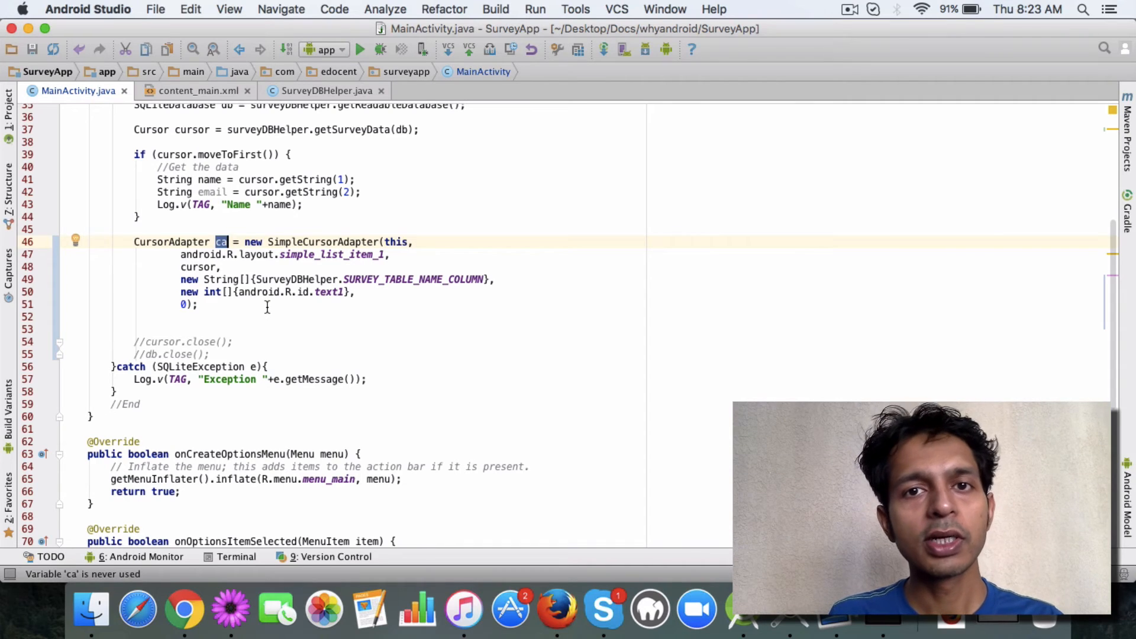
{"action": "mouse_move", "coordinate": [168, 350]}
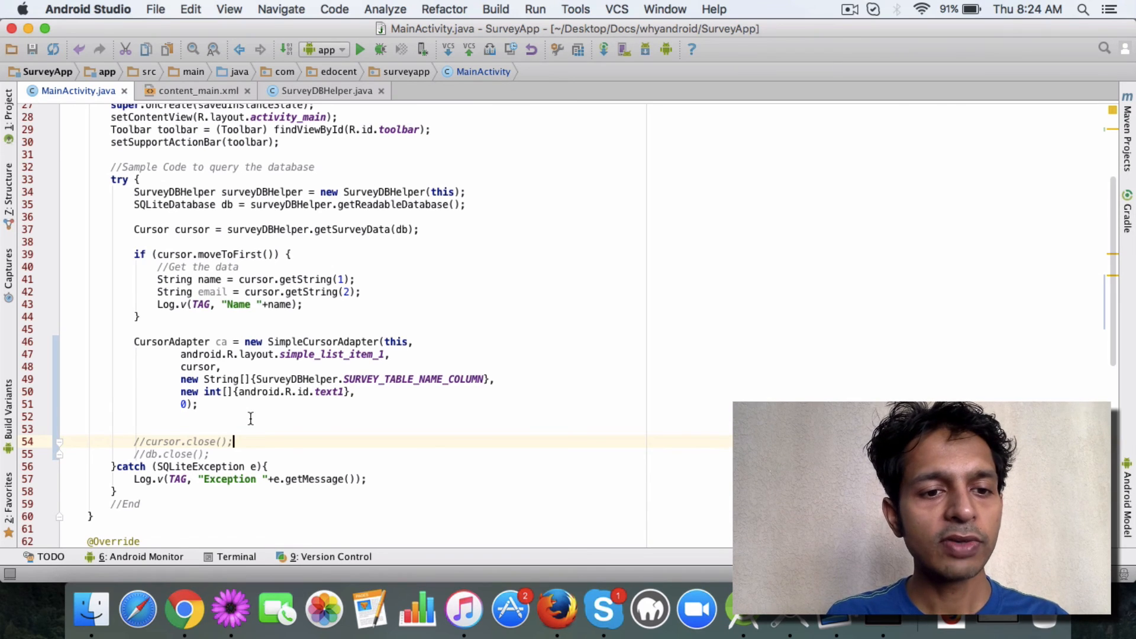
{"action": "scroll", "scroll_direction": "down", "scroll_amount": 3}
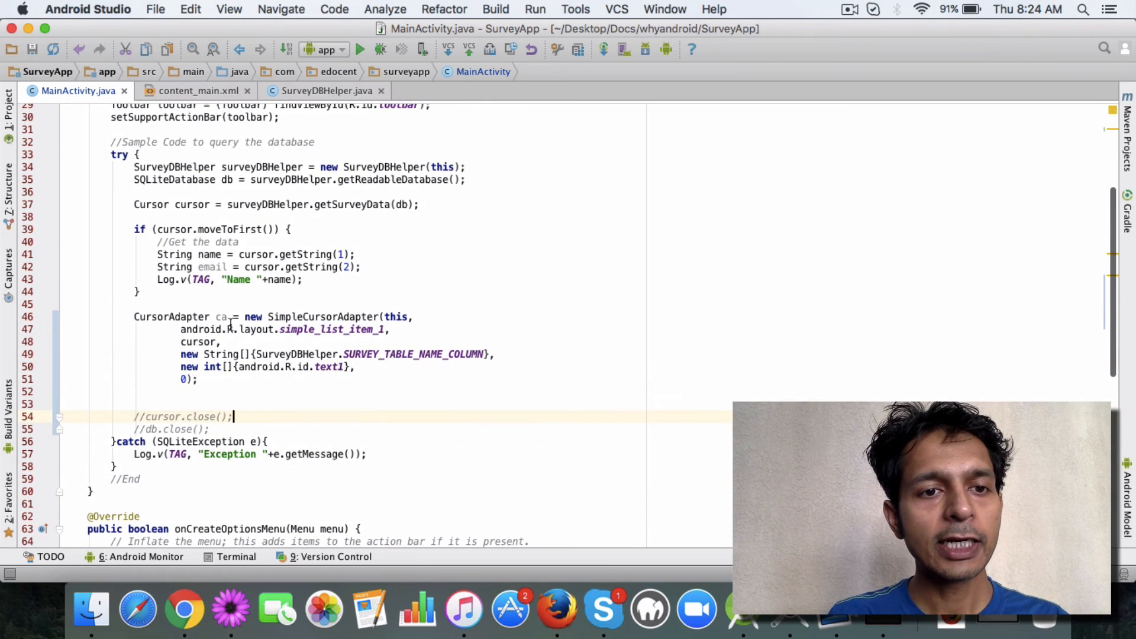